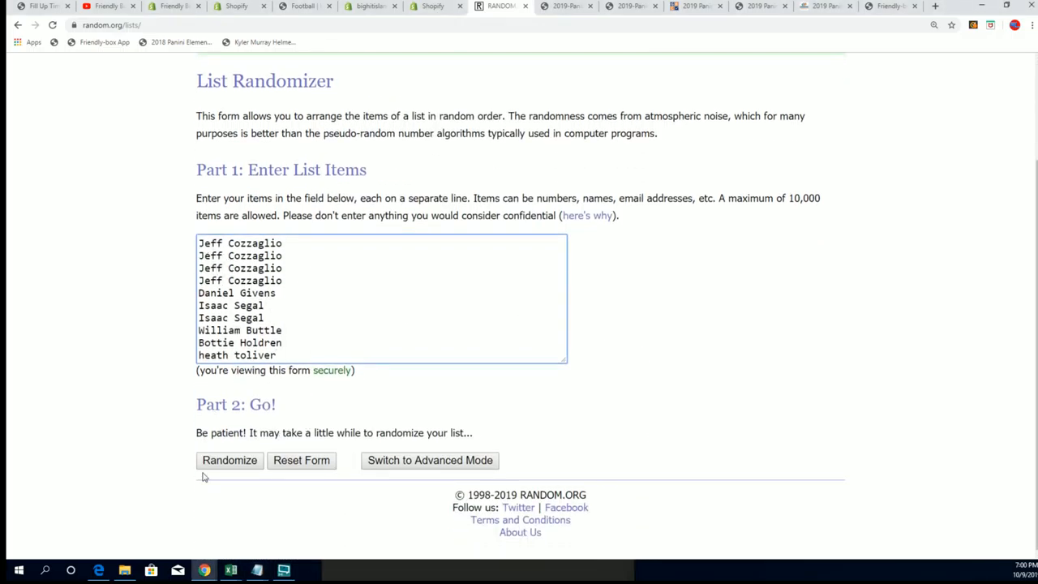
mouse_move(175, 459)
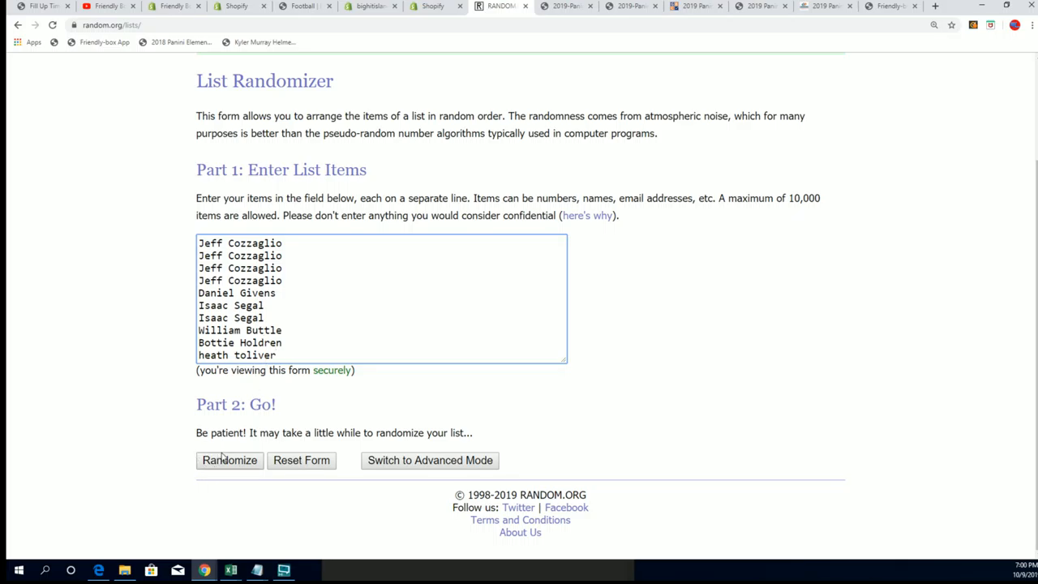
Randomize the ten entered names with the Randomize button
left_click(230, 460)
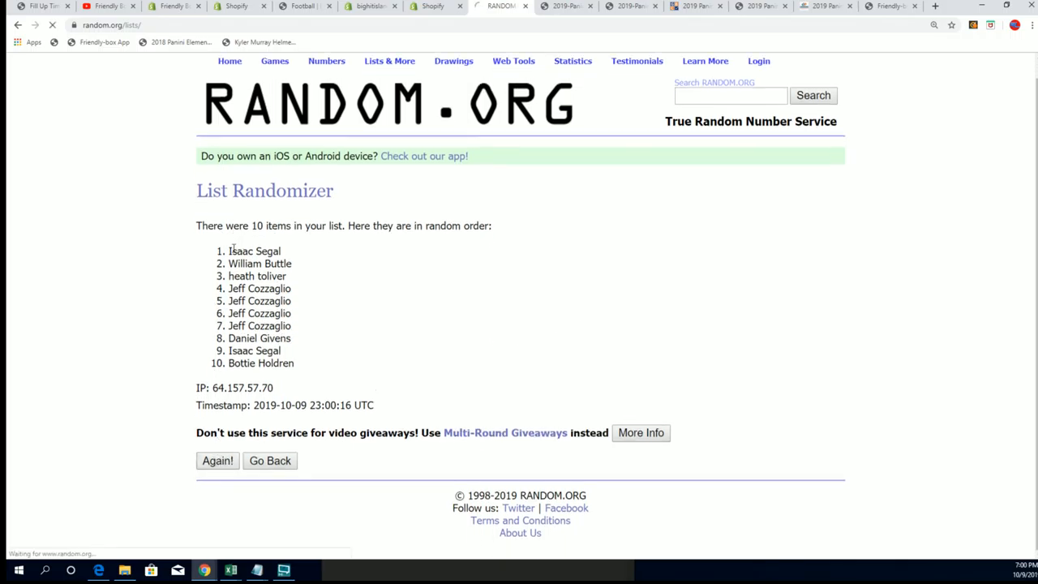
Reshuffle the list six more times with Again!, reaching seven randomizations
left_click(218, 461)
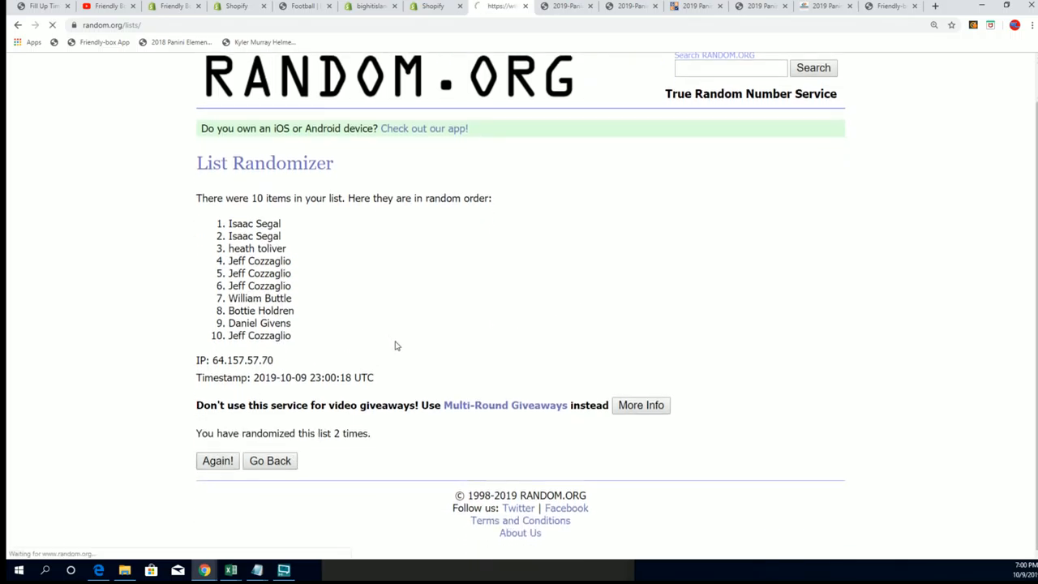
left_click(217, 461)
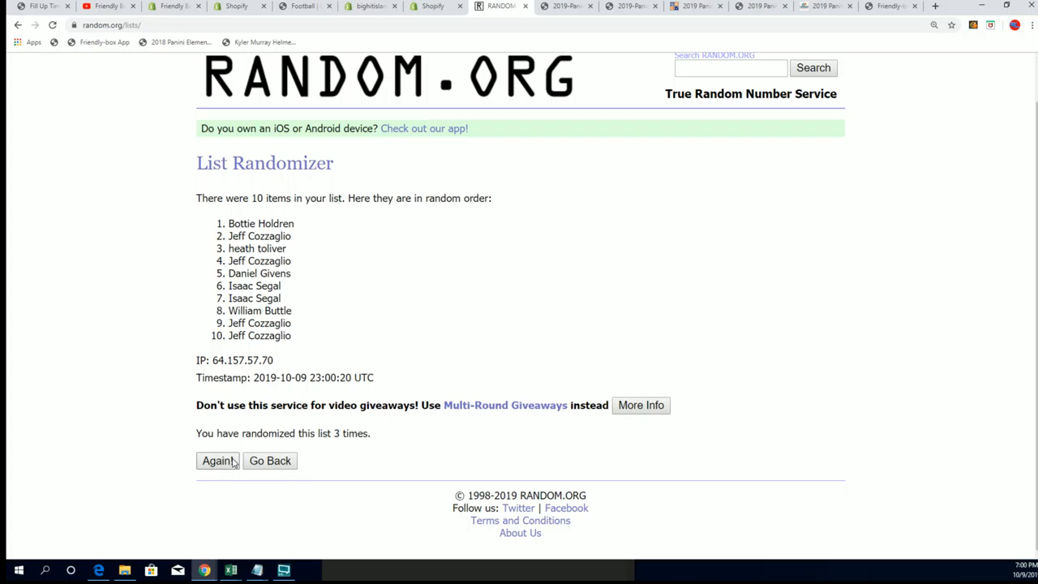
left_click(218, 461)
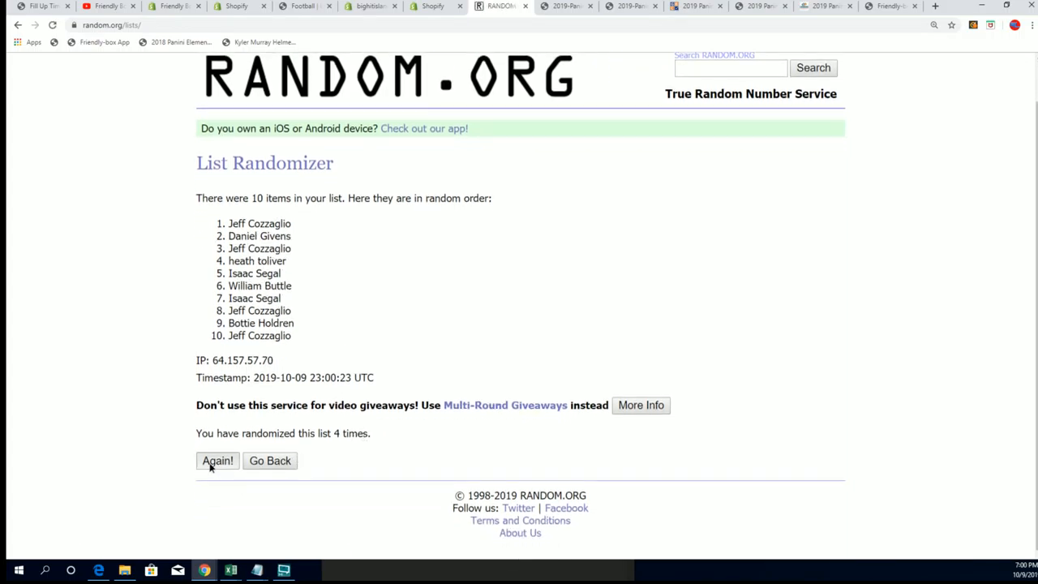
left_click(217, 461)
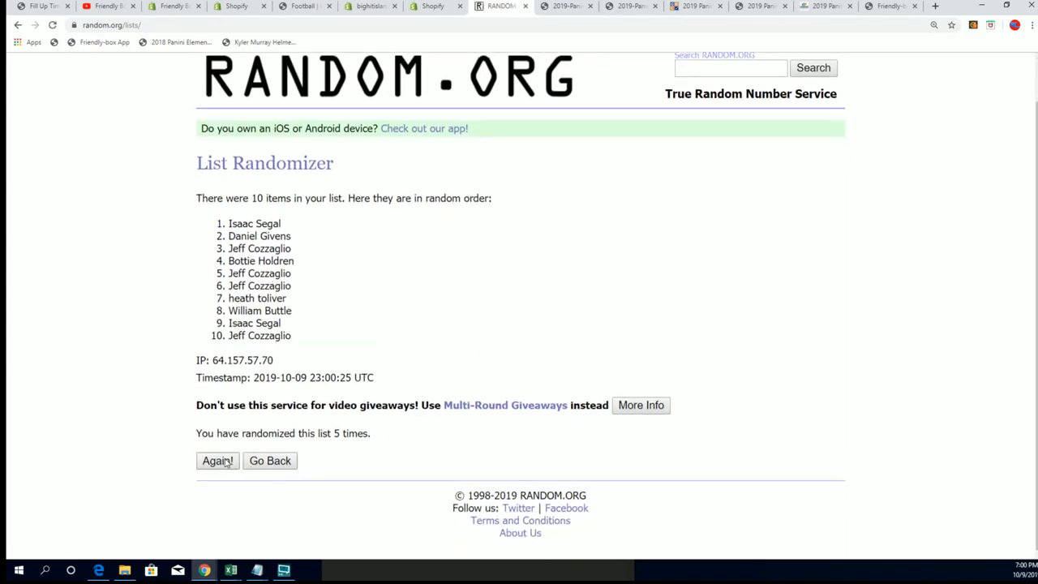
left_click(217, 461)
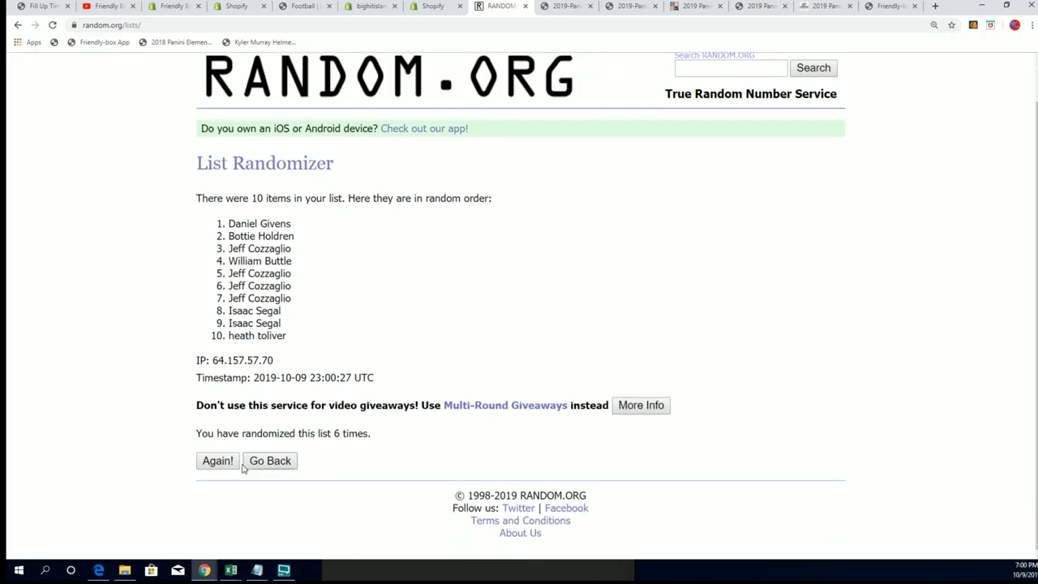
left_click(218, 461)
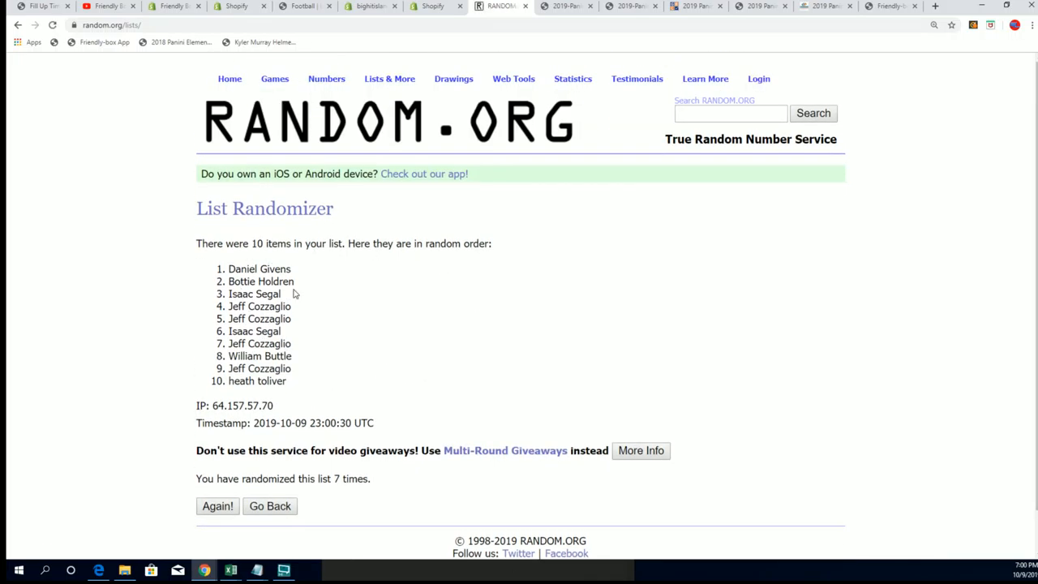
left_click_drag(228, 268, 280, 294)
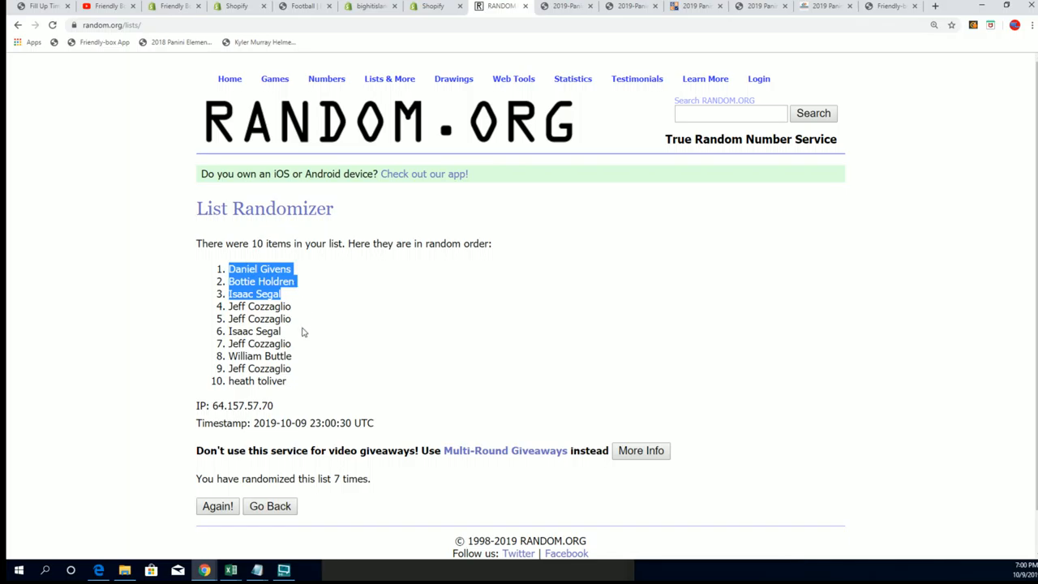
right_click(276, 293)
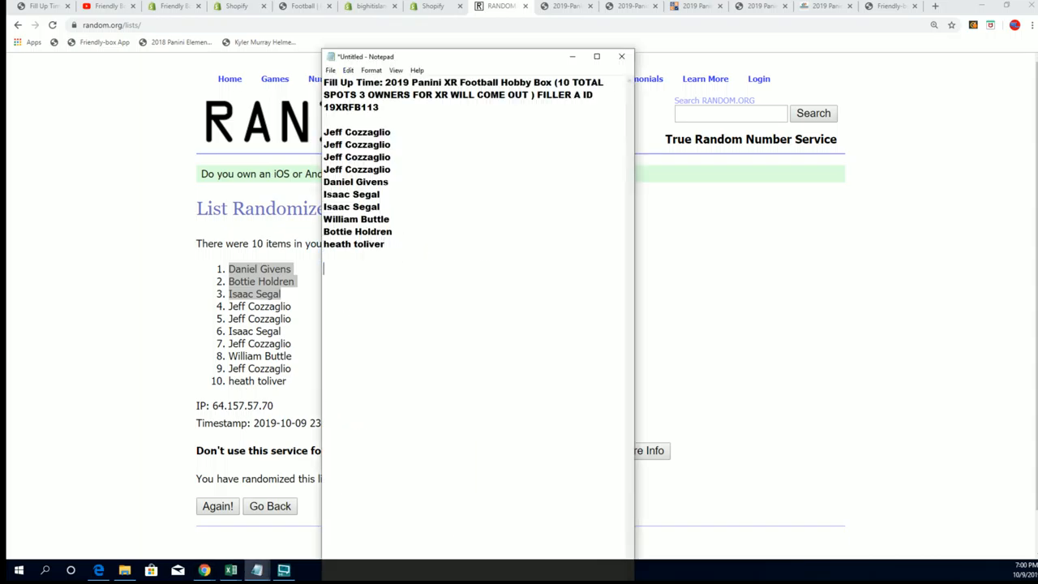
type("Daniel Givens")
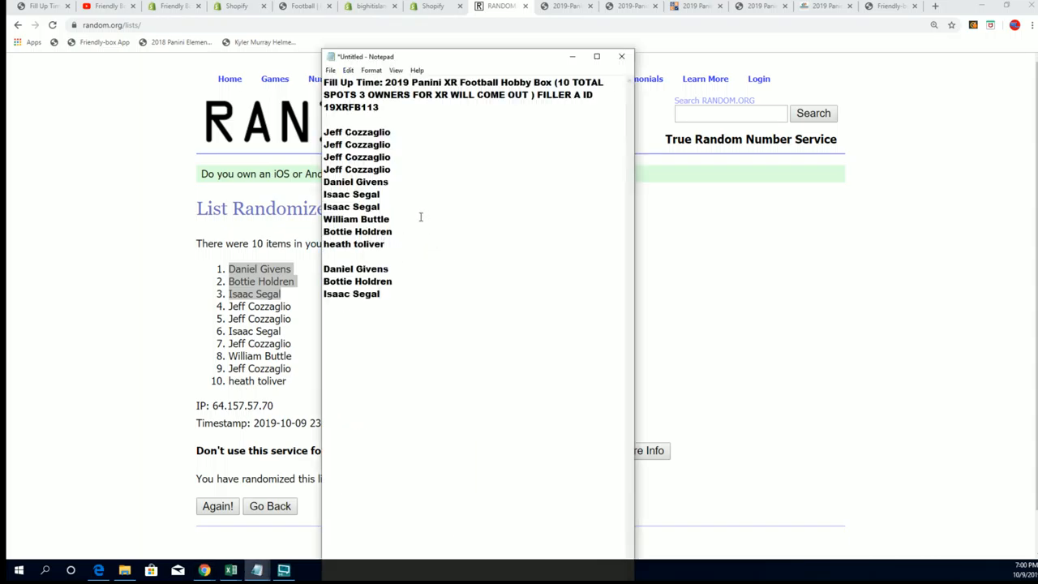